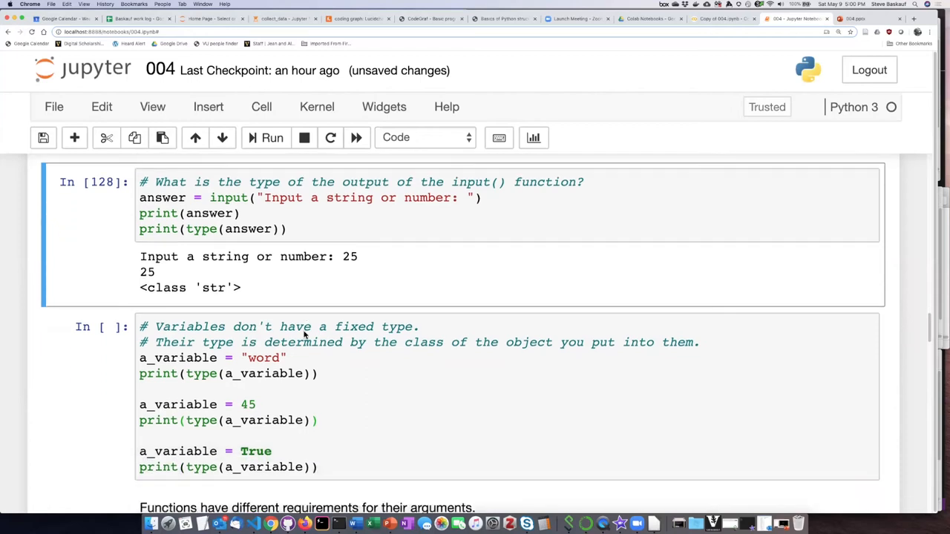
Scroll down the notebook to reach the a_variable code cell.
scroll(down, 3)
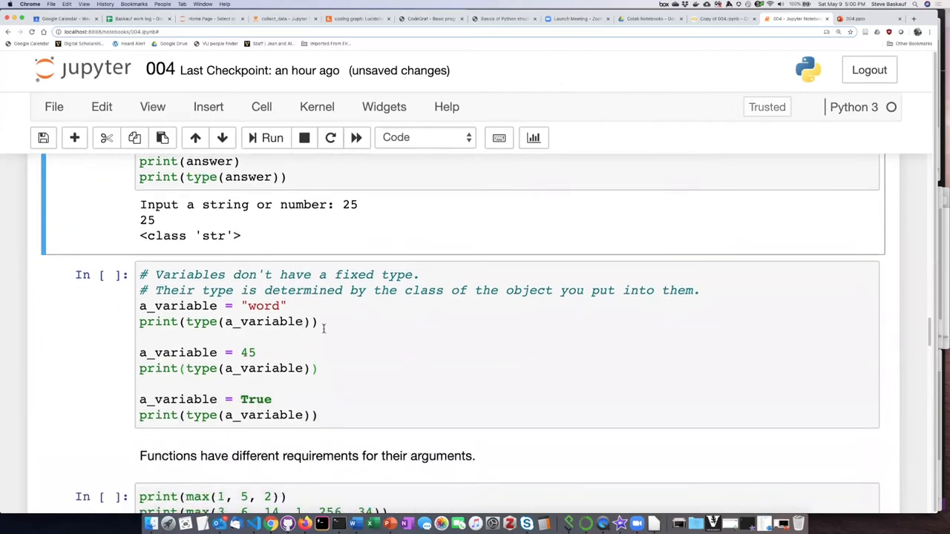
scroll(down, 3)
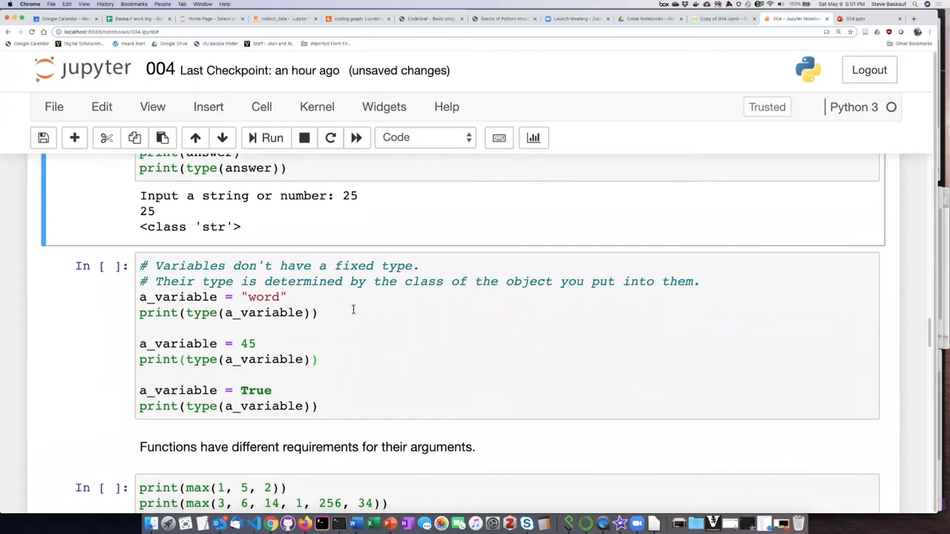
scroll(down, 3)
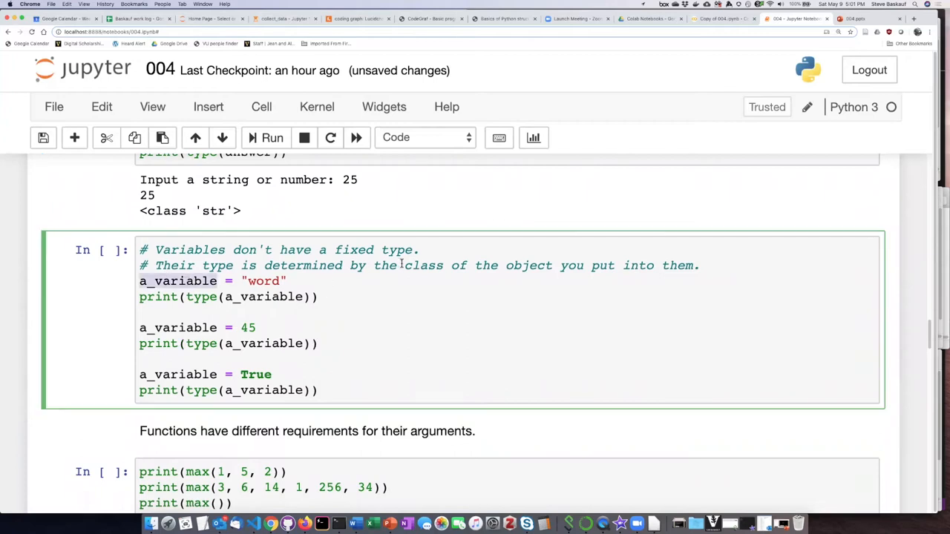
click(401, 281)
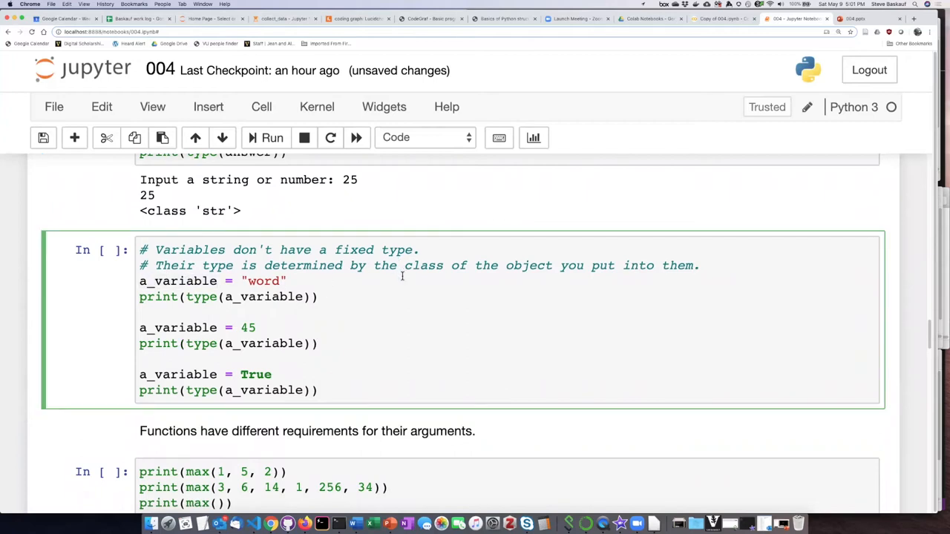
click(288, 281)
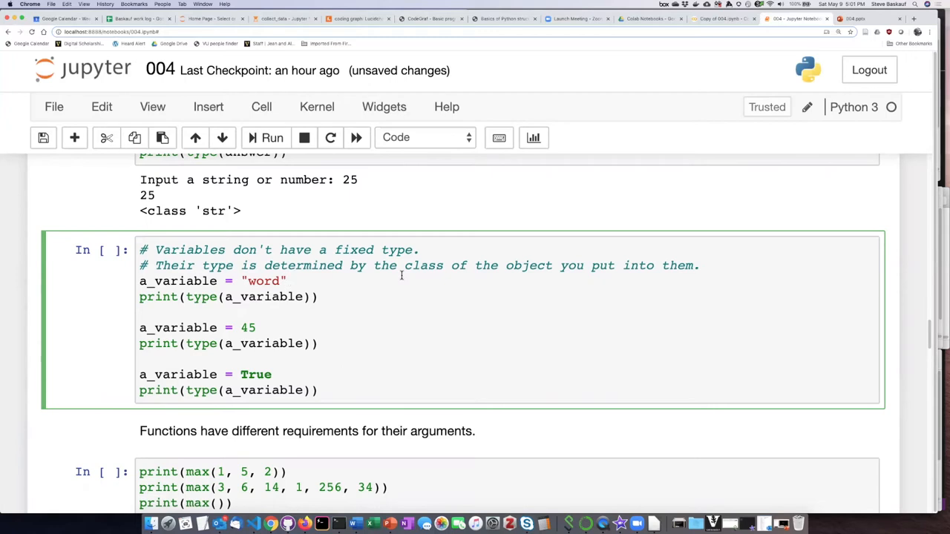
mouse_move(400, 276)
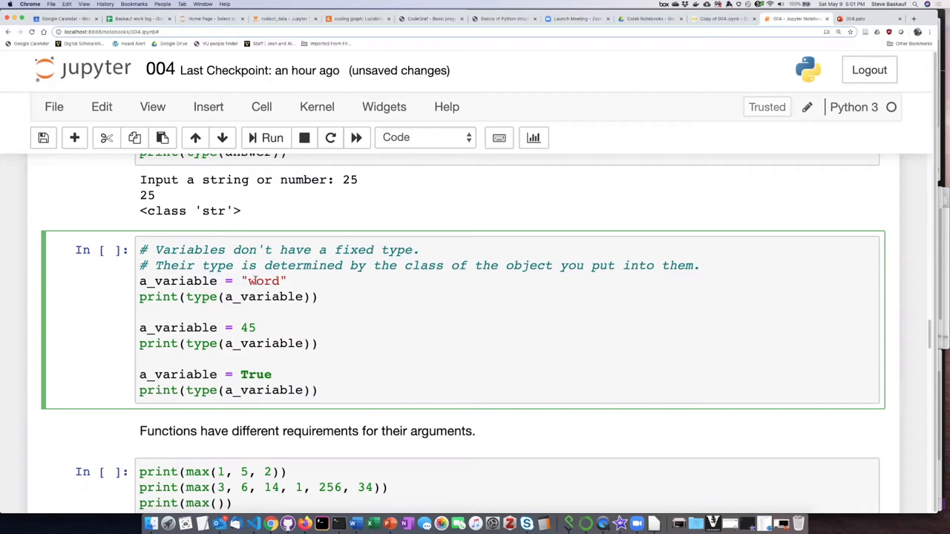
click(286, 281)
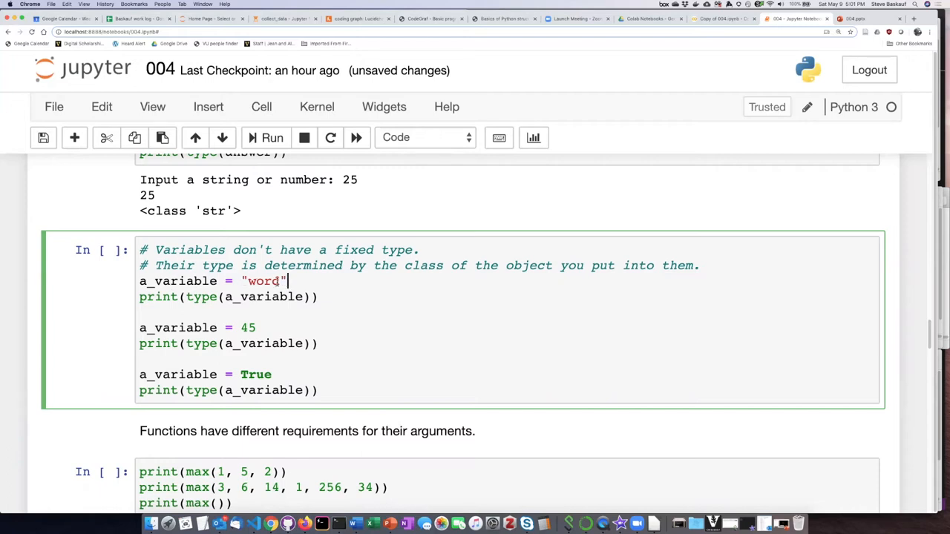
double_click(177, 281)
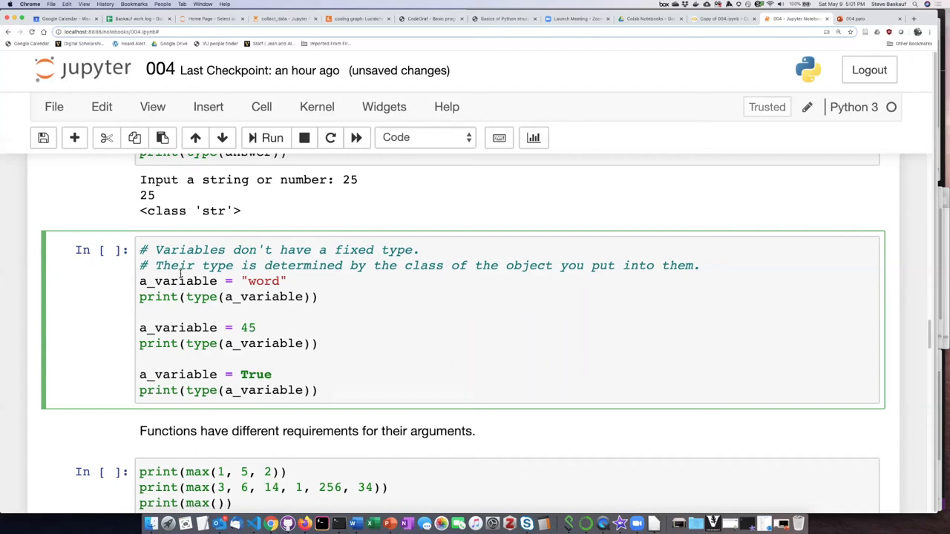
double_click(178, 281)
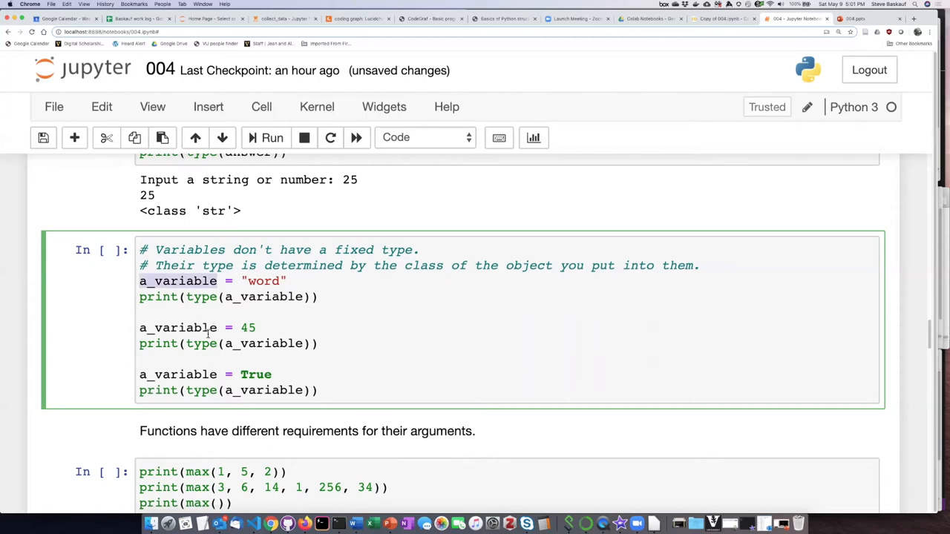
mouse_move(207, 332)
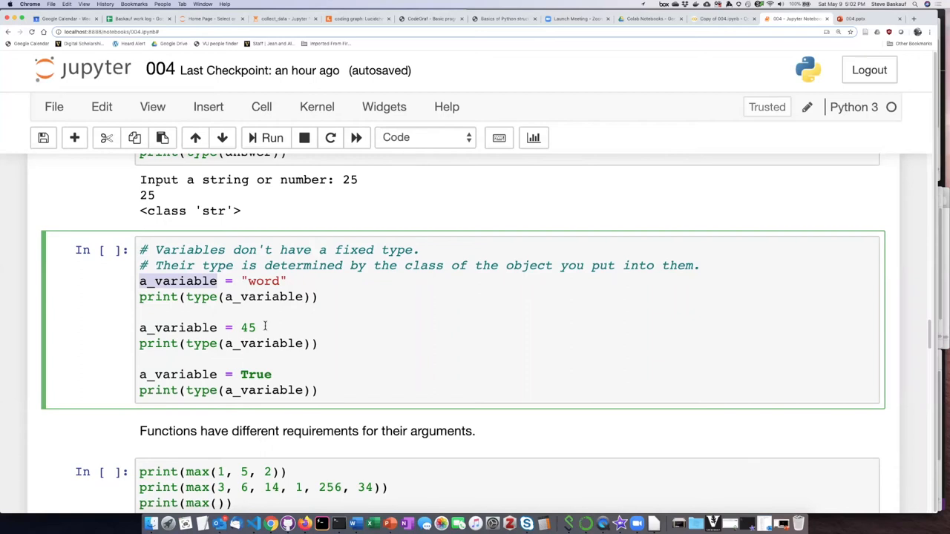
mouse_move(265, 322)
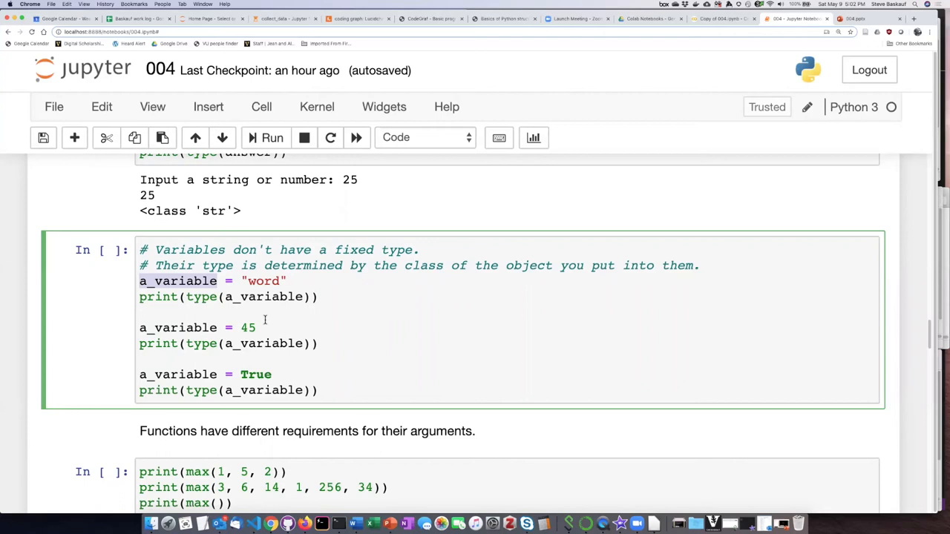
mouse_move(264, 321)
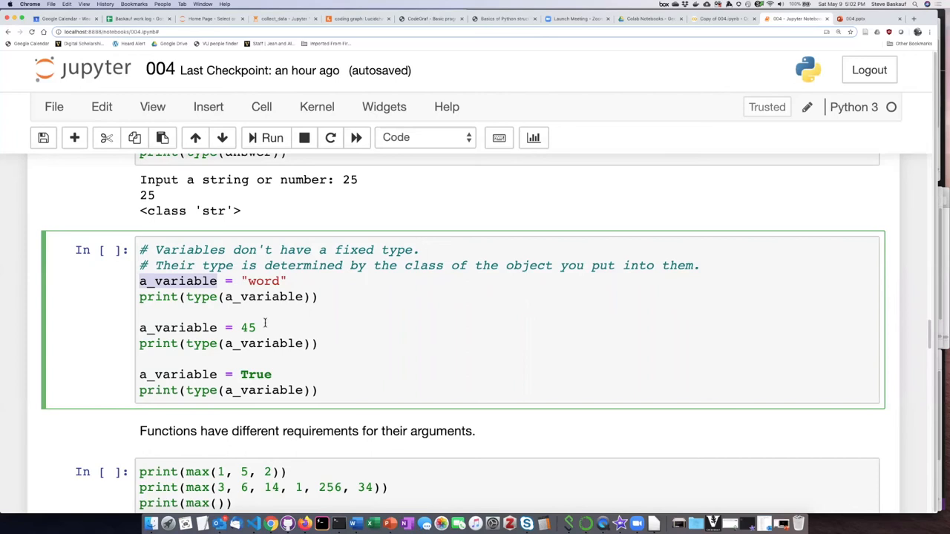
double_click(179, 327)
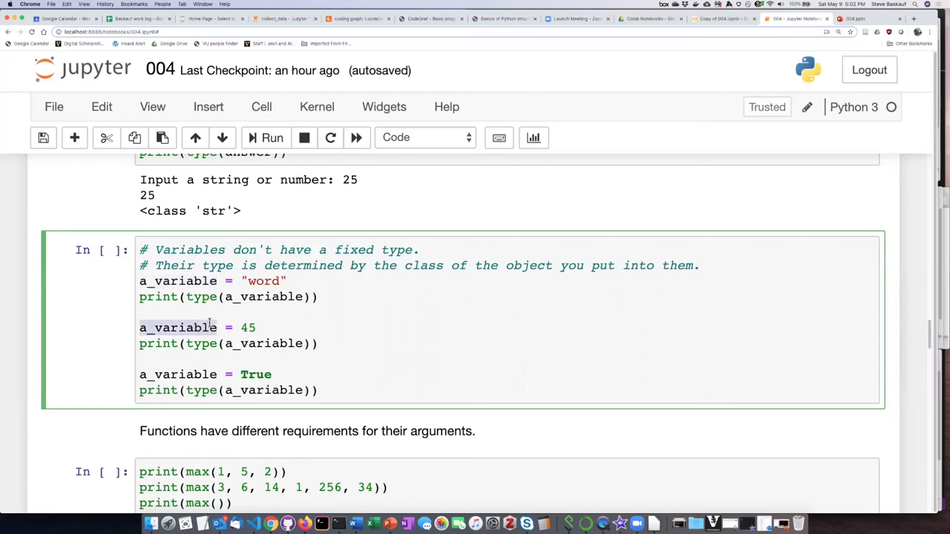
click(291, 319)
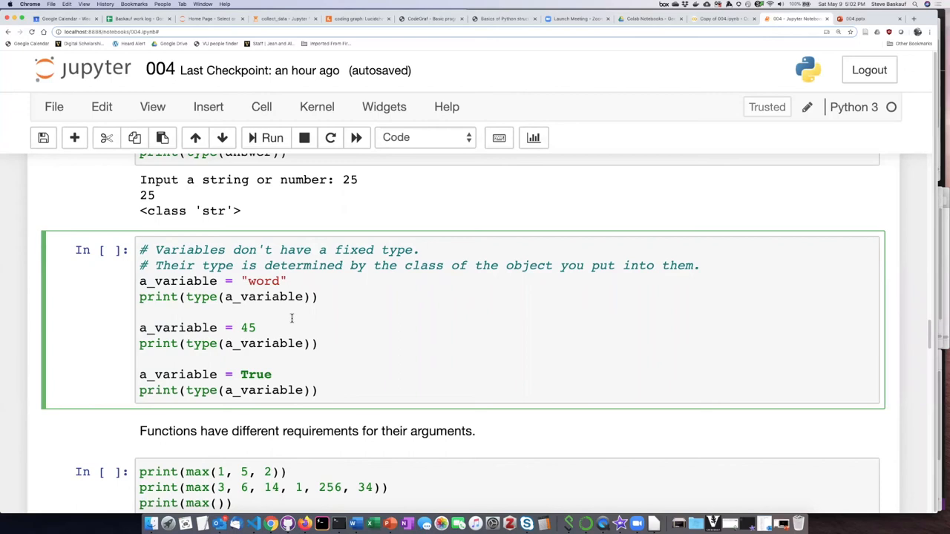
click(211, 328)
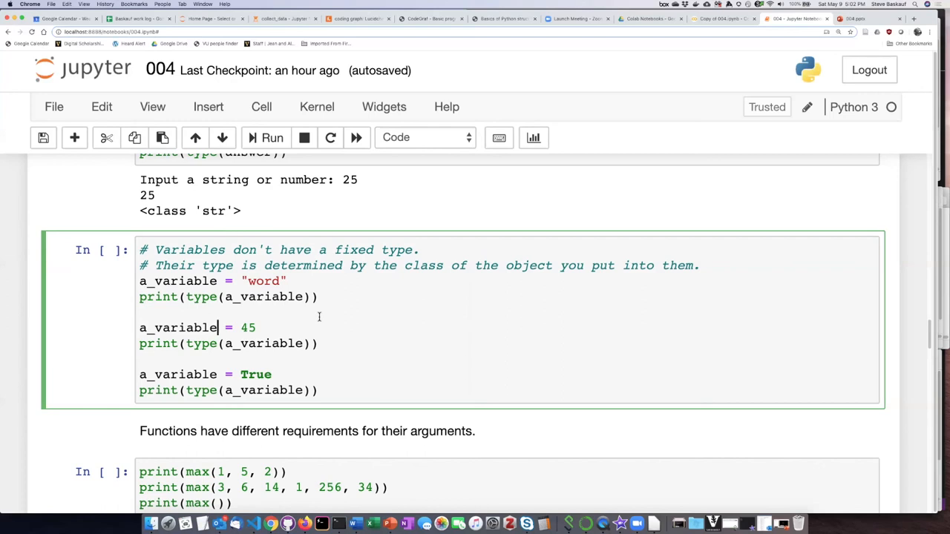
mouse_move(278, 320)
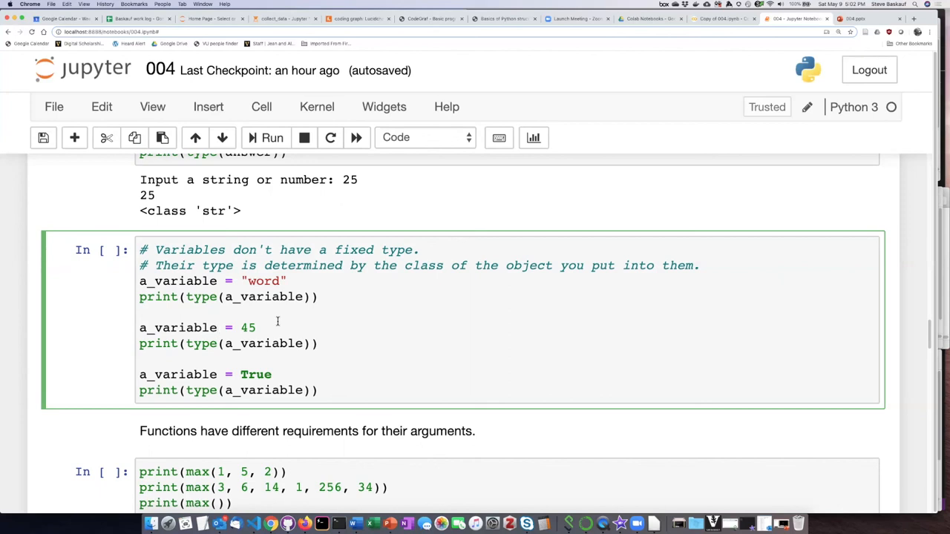
click(218, 327)
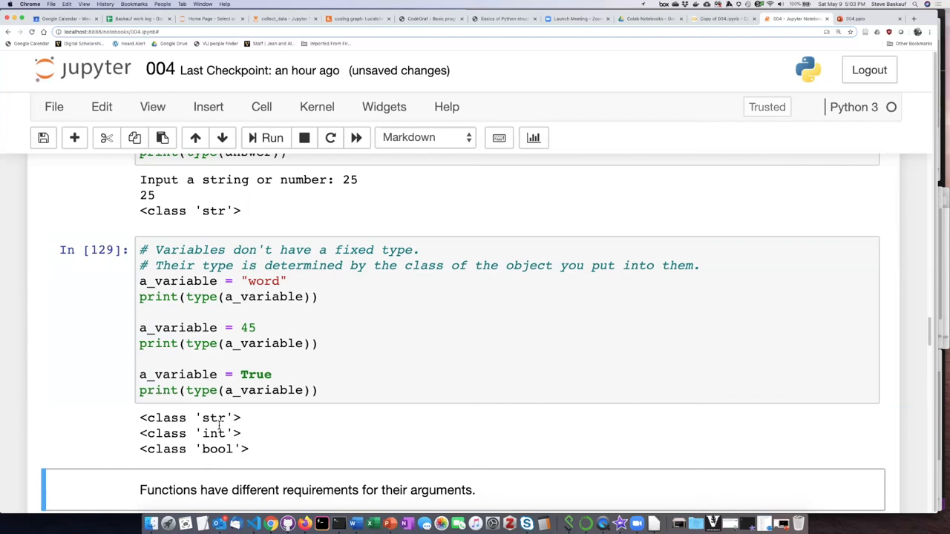
mouse_move(313, 319)
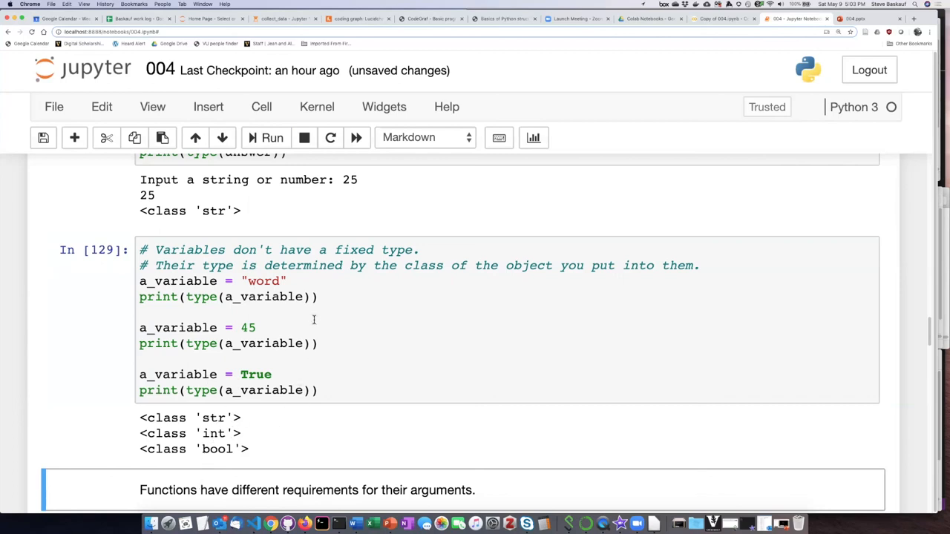